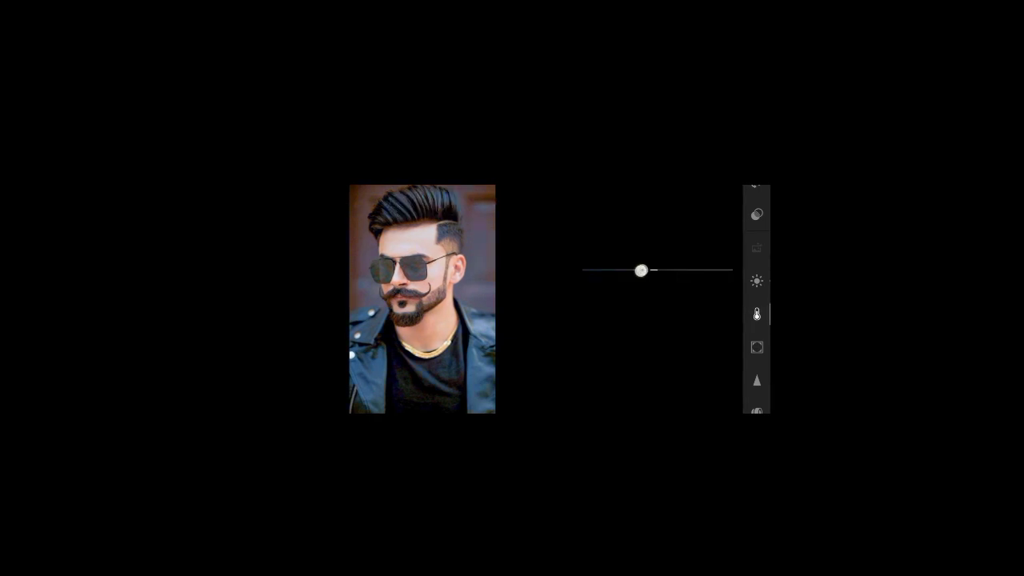
# Pull tint to -8 in Color, leaving temperature -19 and vibrance 20.
pyautogui.click(755, 313)
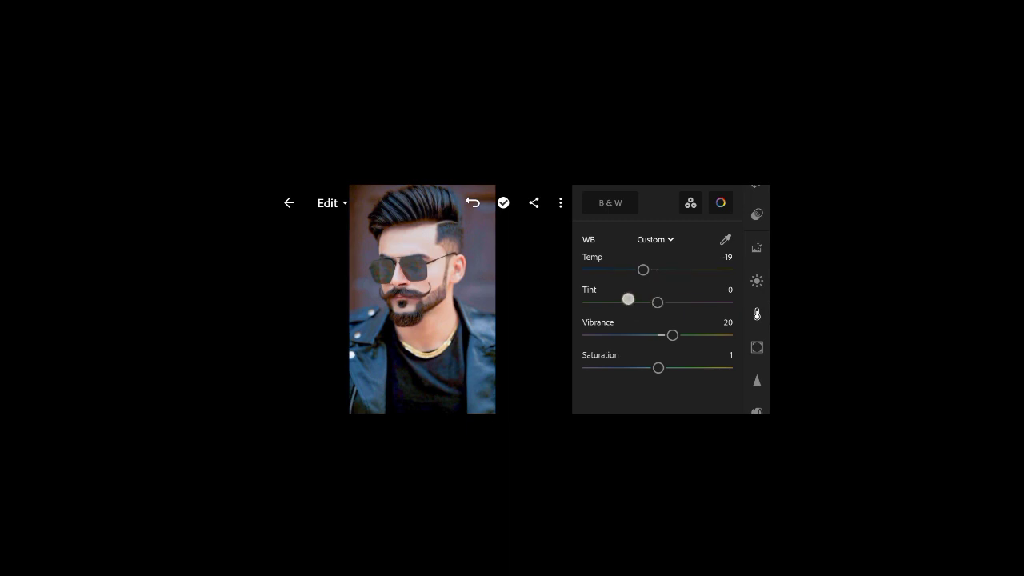
pyautogui.moveTo(627, 302); pyautogui.dragTo(652, 302)
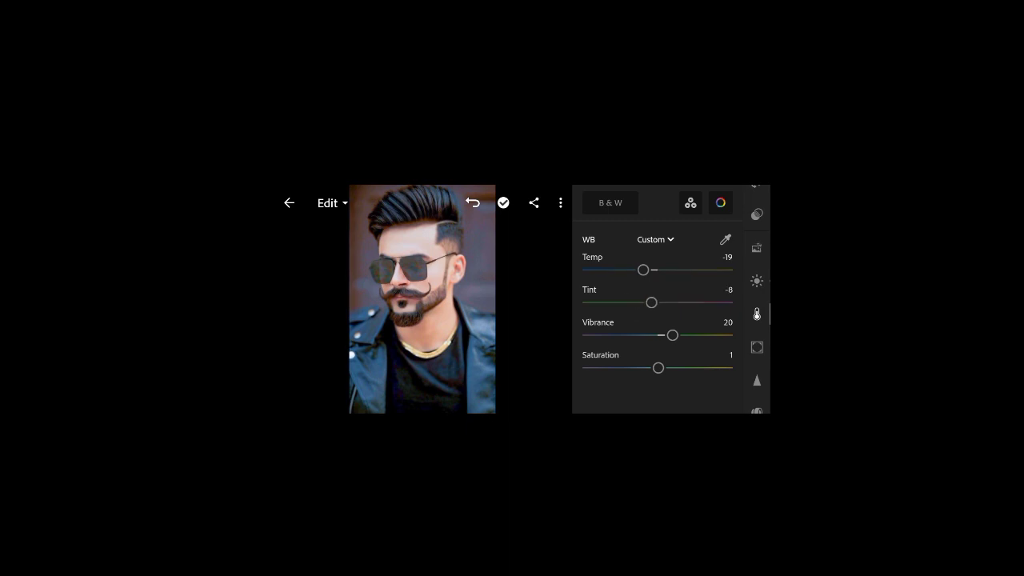
pyautogui.click(720, 202)
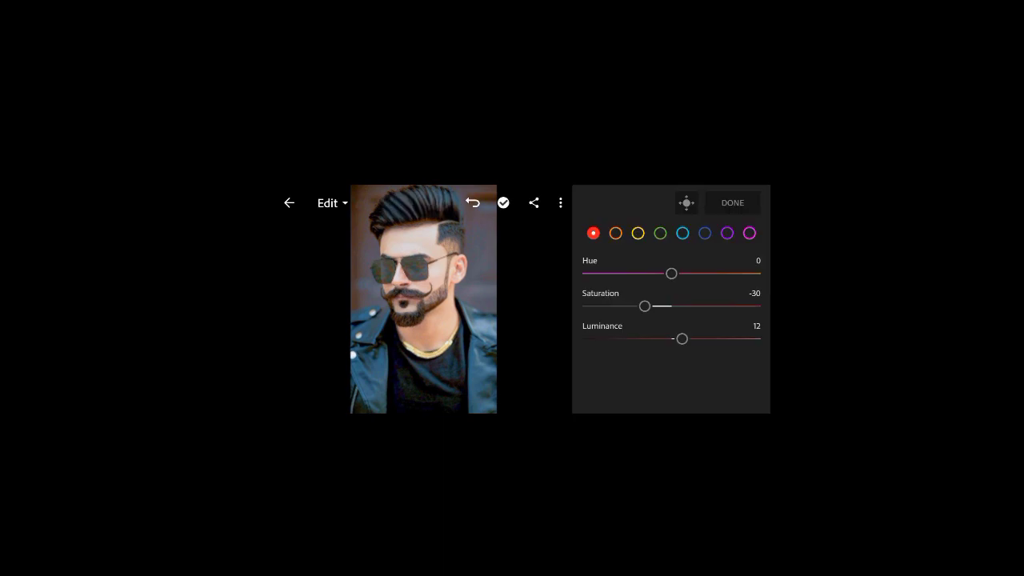
# Mute the reds in Color Mix, red saturation around -30 with luminance 12.
pyautogui.moveTo(645, 307); pyautogui.dragTo(656, 308)
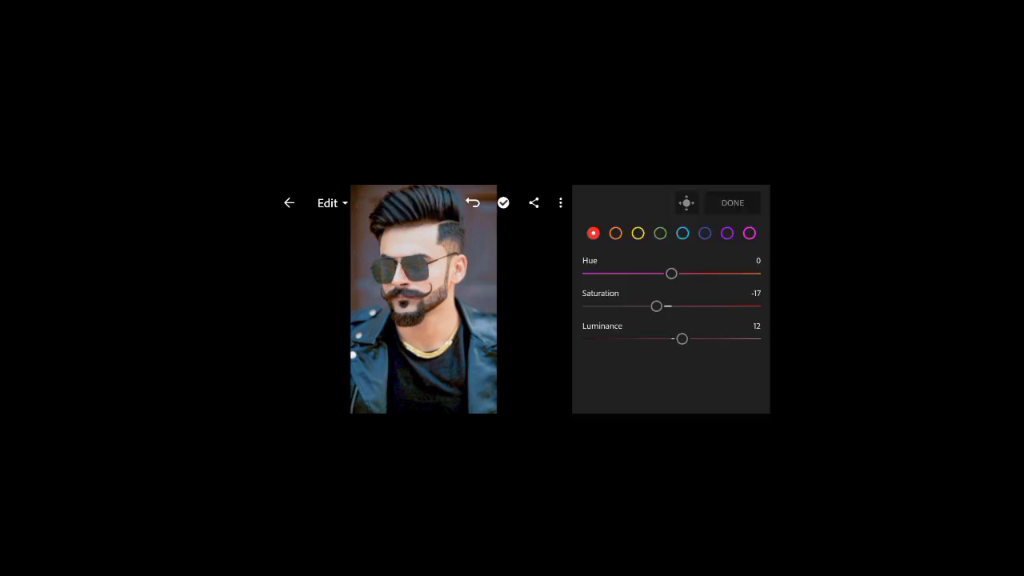
pyautogui.moveTo(656, 305); pyautogui.dragTo(648, 306)
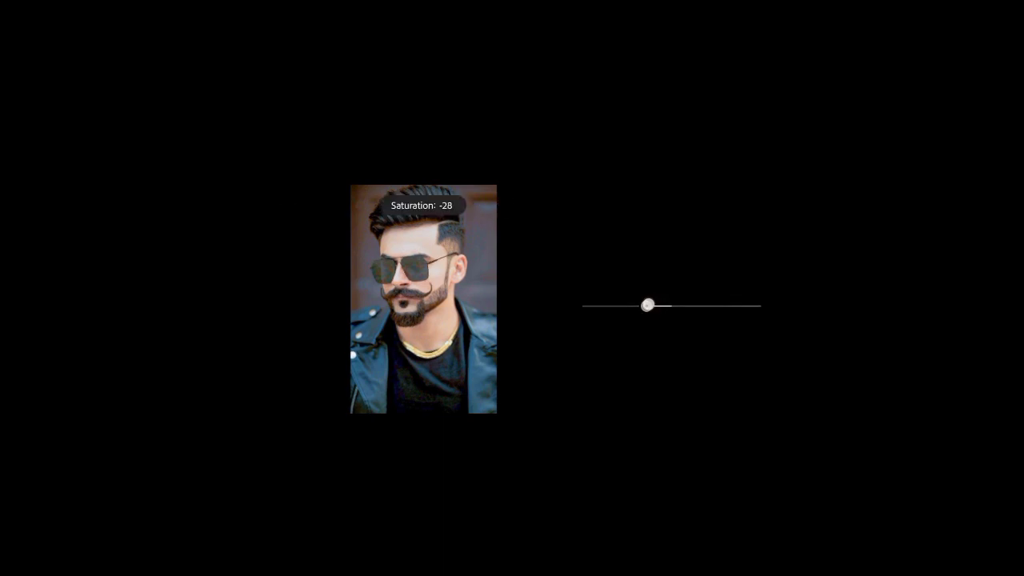
pyautogui.moveTo(648, 304); pyautogui.dragTo(685, 337)
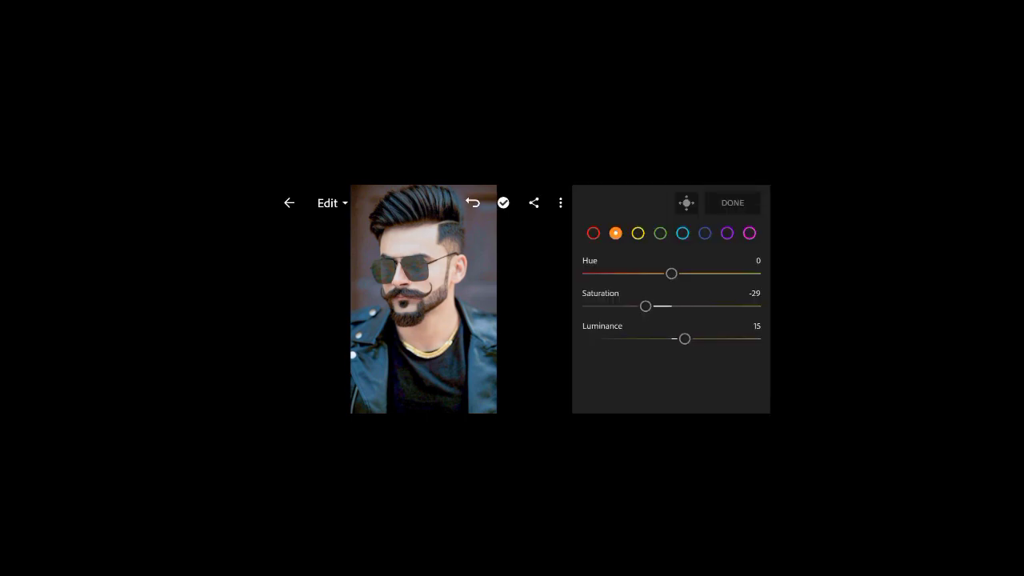
# Shift aqua hue far left (about -93) and set blue toward -44 so the jacket turns teal.
pyautogui.click(682, 234)
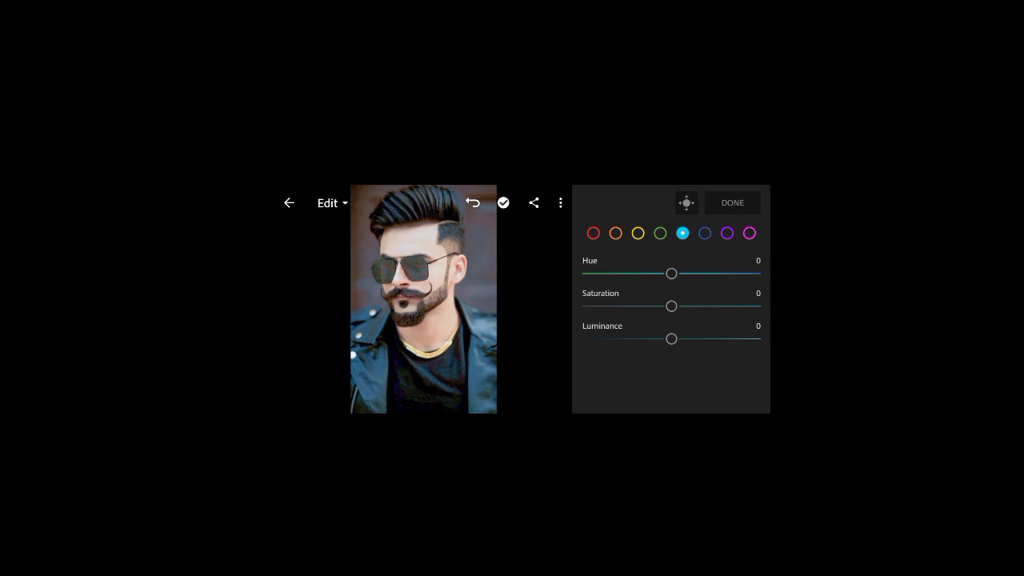
pyautogui.moveTo(672, 272); pyautogui.dragTo(582, 272)
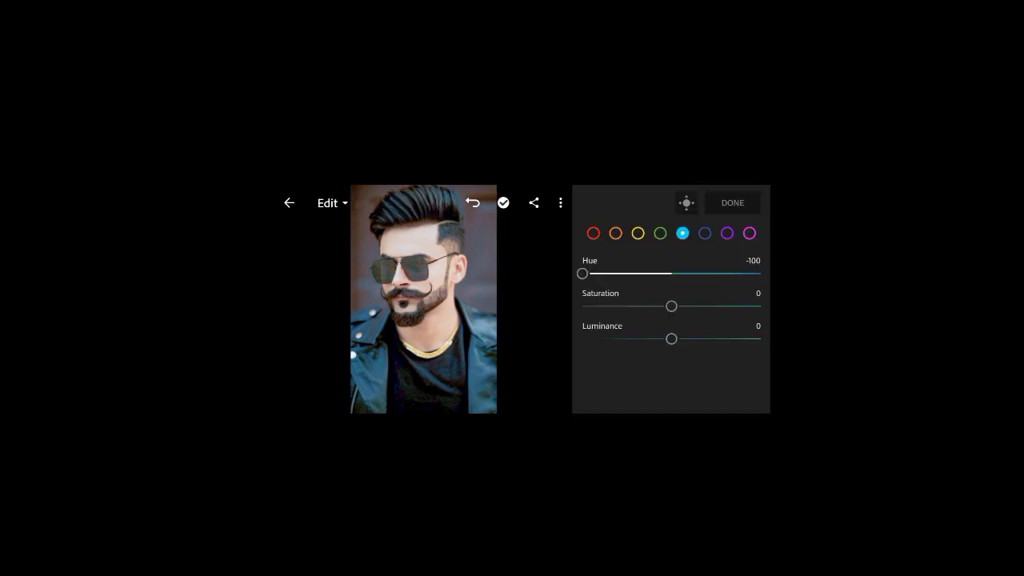
pyautogui.moveTo(582, 273); pyautogui.dragTo(647, 274)
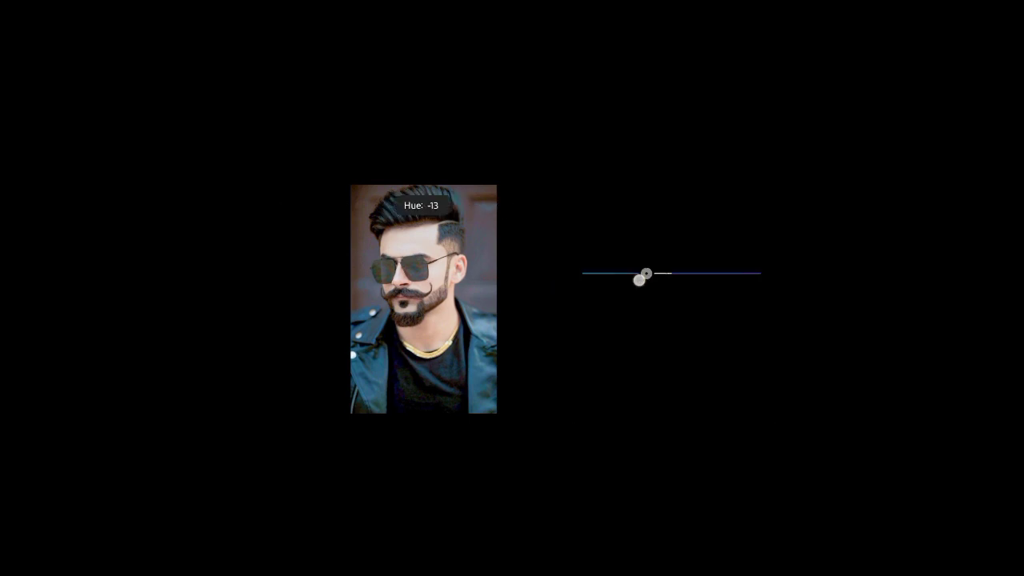
pyautogui.moveTo(646, 275); pyautogui.dragTo(589, 275)
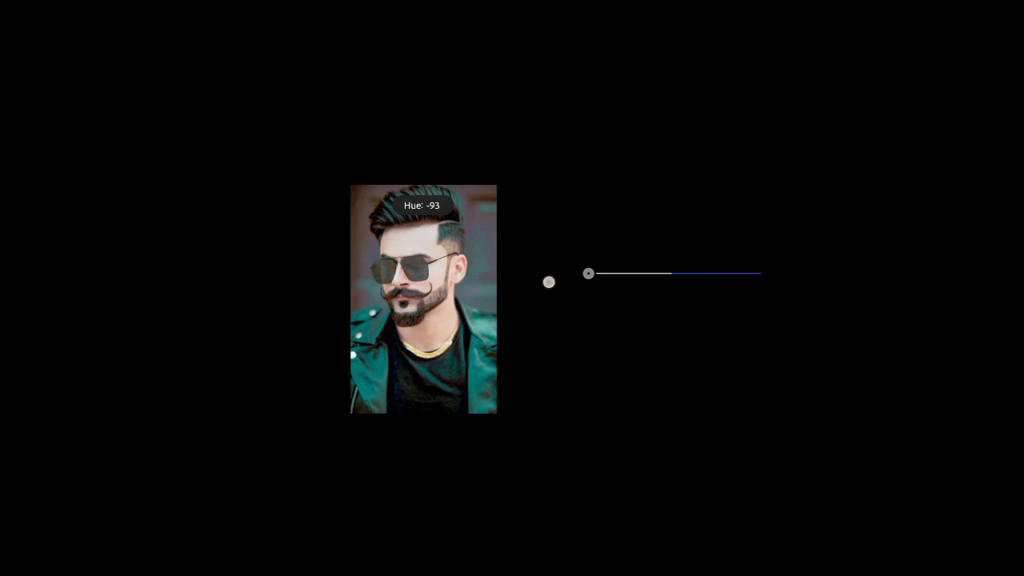
pyautogui.moveTo(588, 273); pyautogui.dragTo(634, 273)
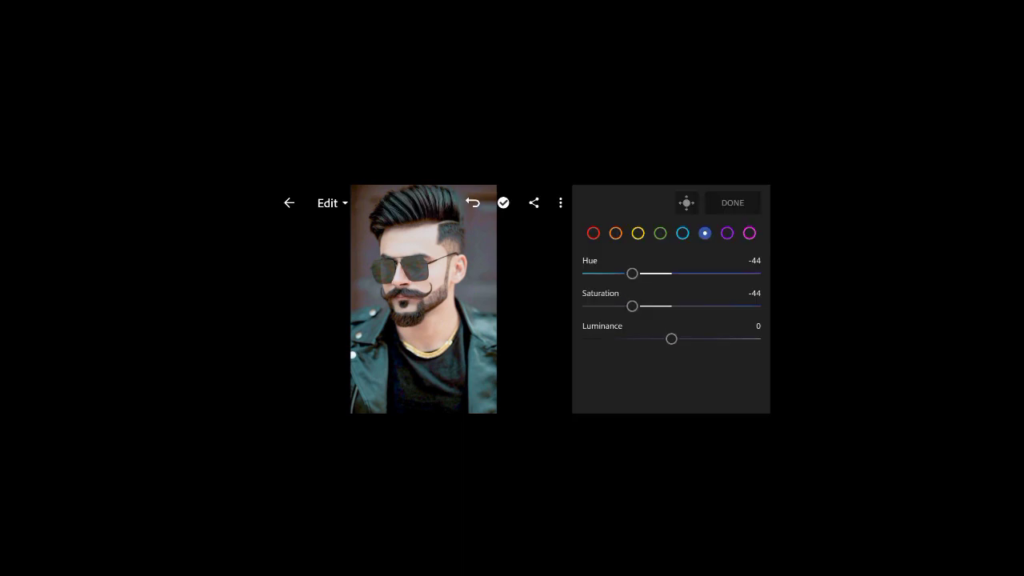
pyautogui.moveTo(672, 339); pyautogui.dragTo(707, 336)
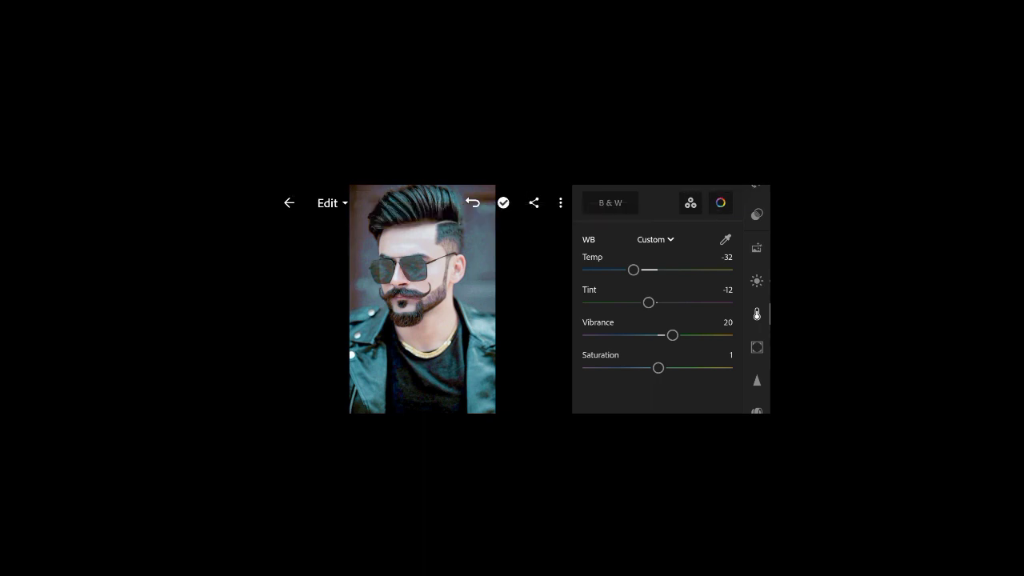
# Cool the white balance to temperature -32 with tint -12.
pyautogui.moveTo(648, 303); pyautogui.dragTo(625, 294)
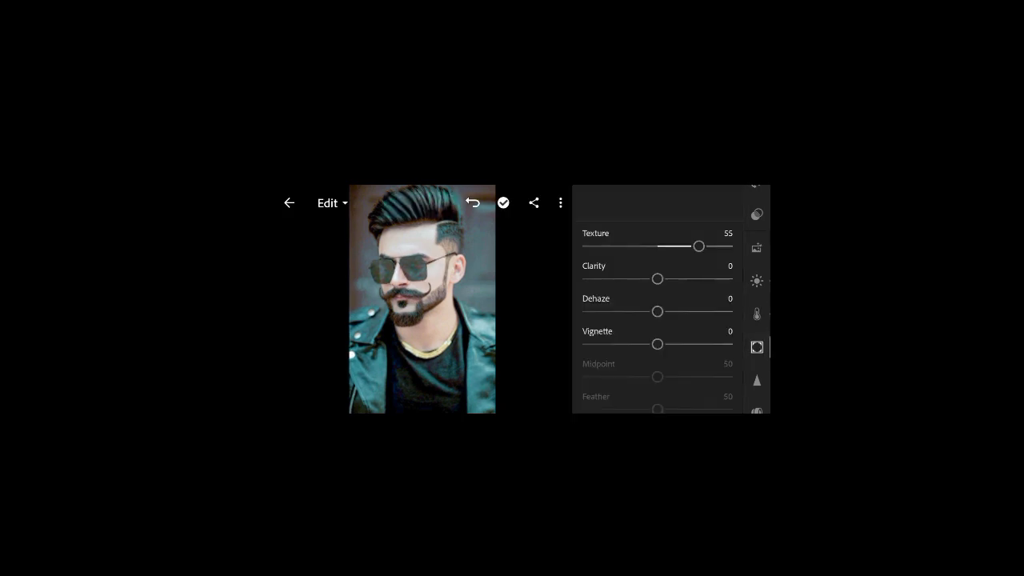
# Raise Texture to 55 in Effects to sharpen fine detail.
pyautogui.moveTo(656, 278); pyautogui.dragTo(692, 278)
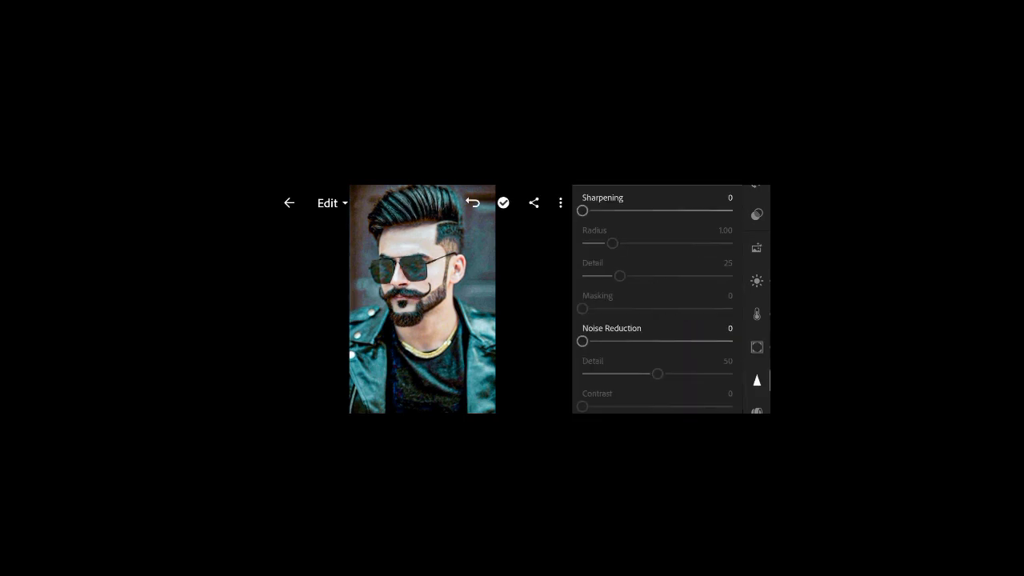
# Set noise reduction 44, contrast 20, colour noise reduction 20 with detail and smoothness 100.
pyautogui.moveTo(582, 342); pyautogui.dragTo(648, 342)
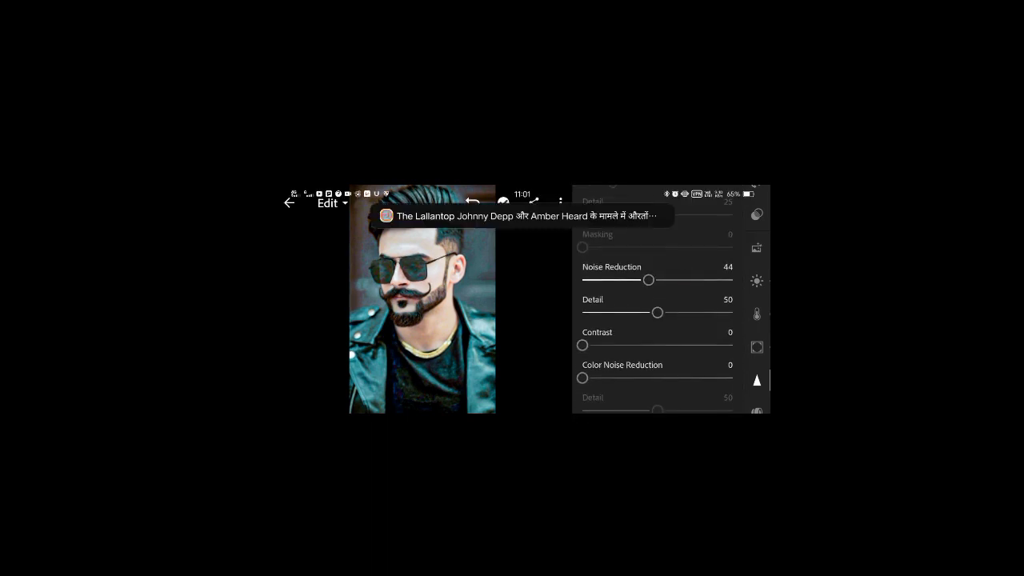
pyautogui.moveTo(582, 345); pyautogui.dragTo(611, 346)
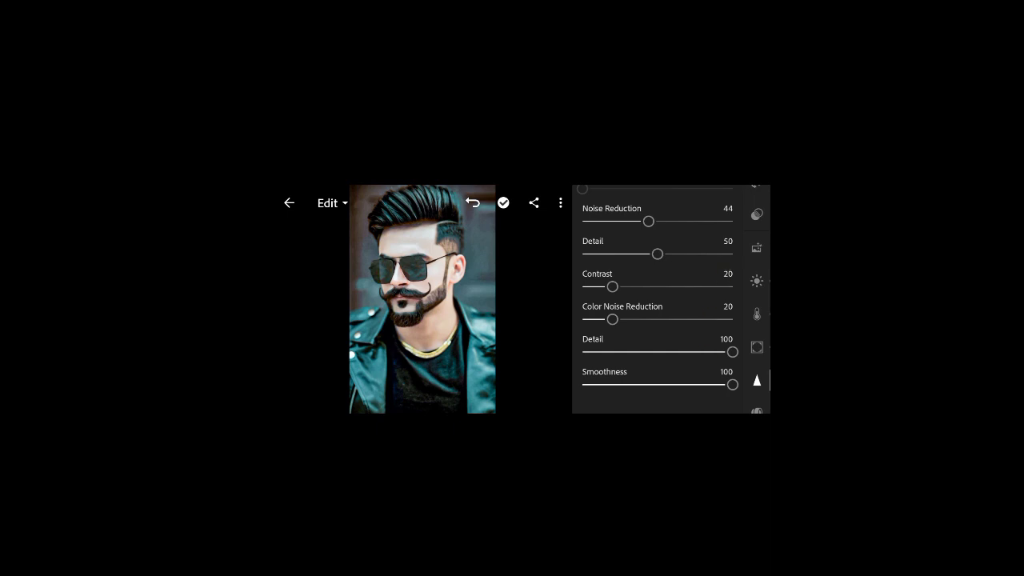
pyautogui.click(755, 340)
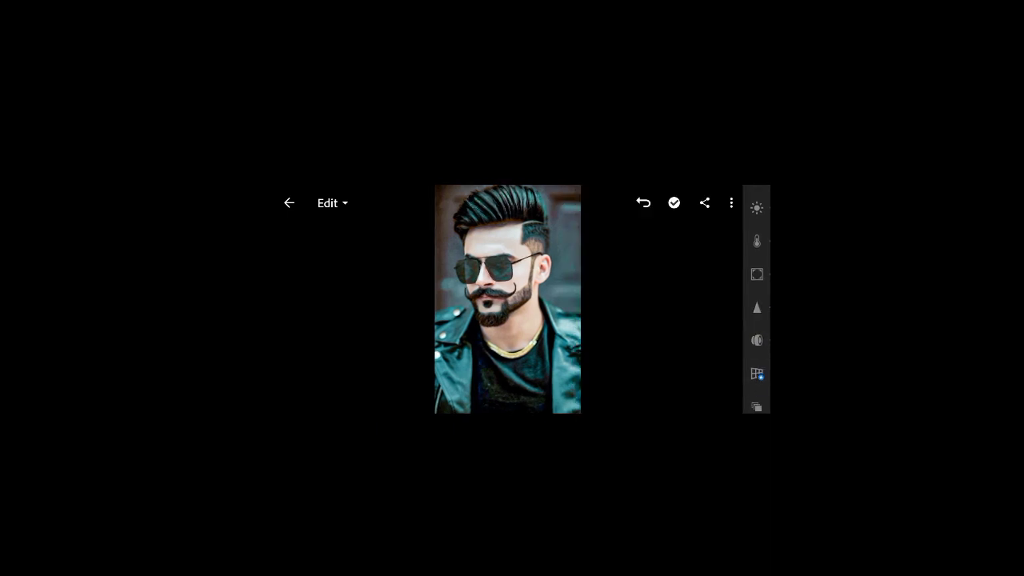
pyautogui.click(756, 355)
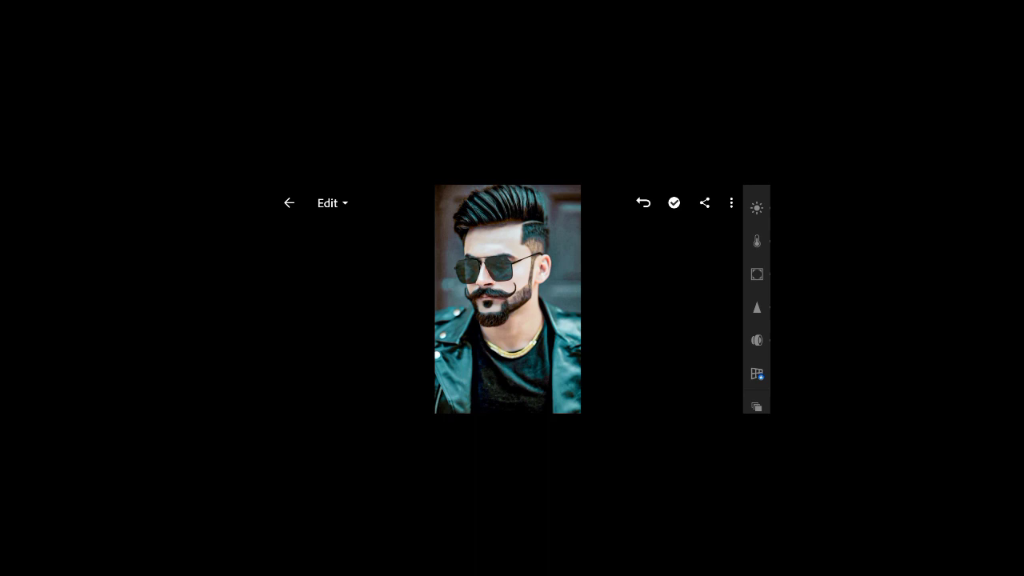
pyautogui.scroll(-3)
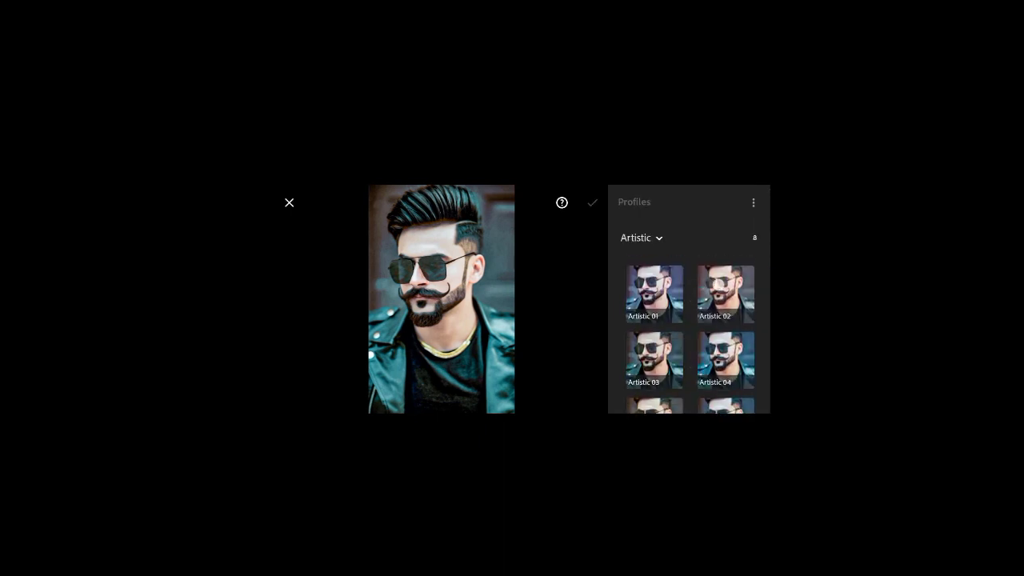
# Apply the Modern 01 profile at amount 125 and confirm it.
pyautogui.click(636, 237)
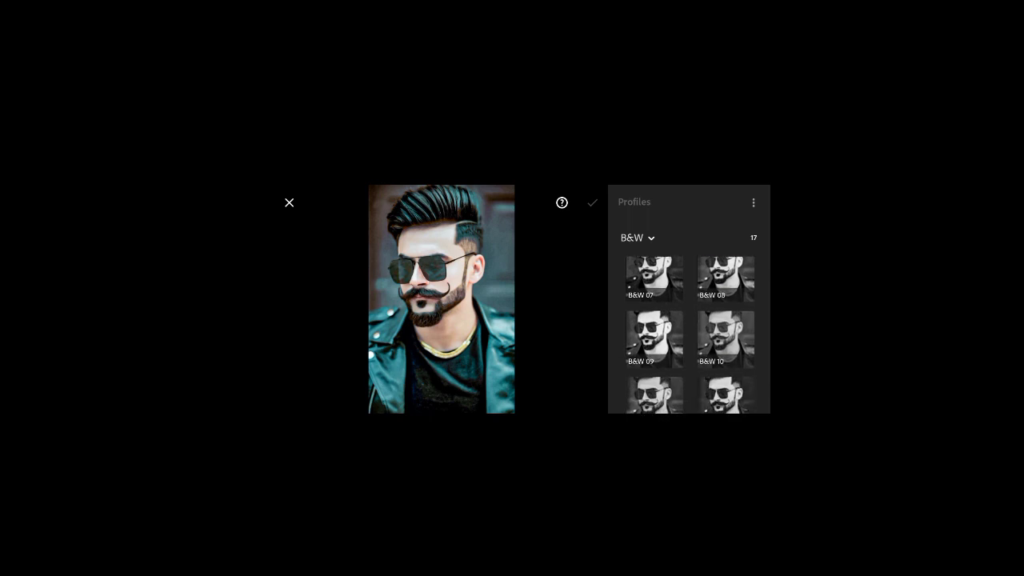
pyautogui.click(637, 237)
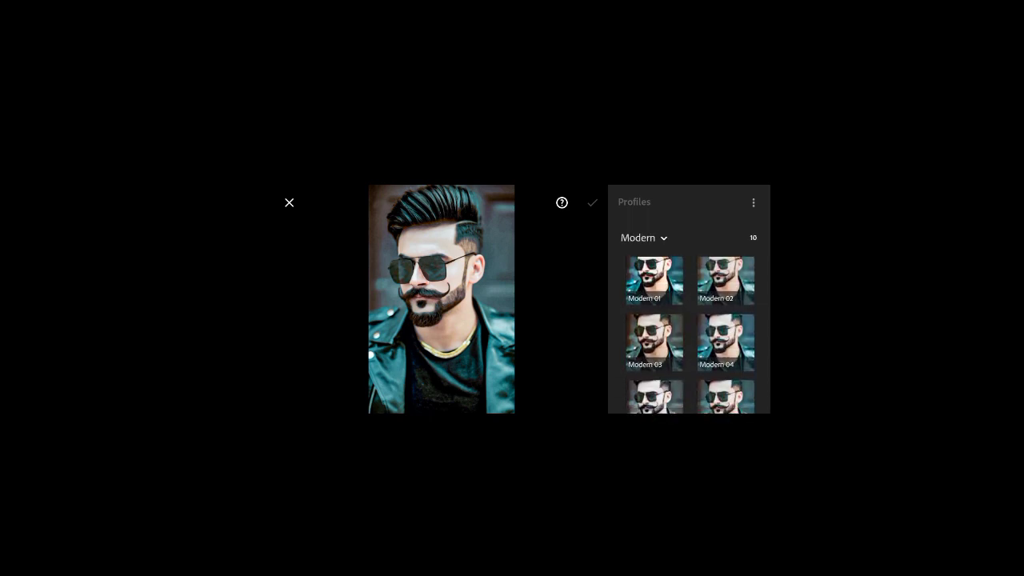
pyautogui.click(652, 282)
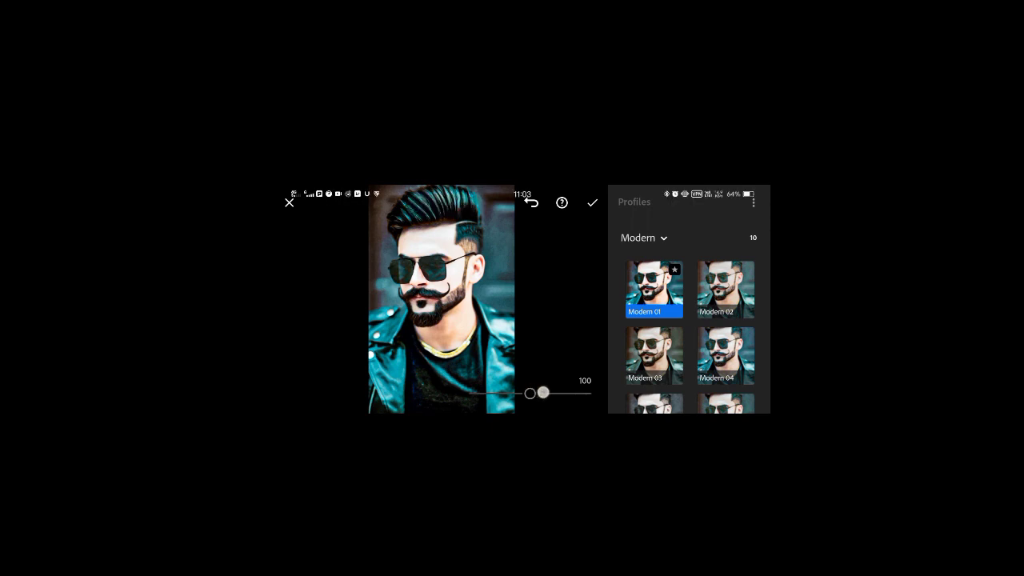
pyautogui.moveTo(541, 394); pyautogui.dragTo(545, 393)
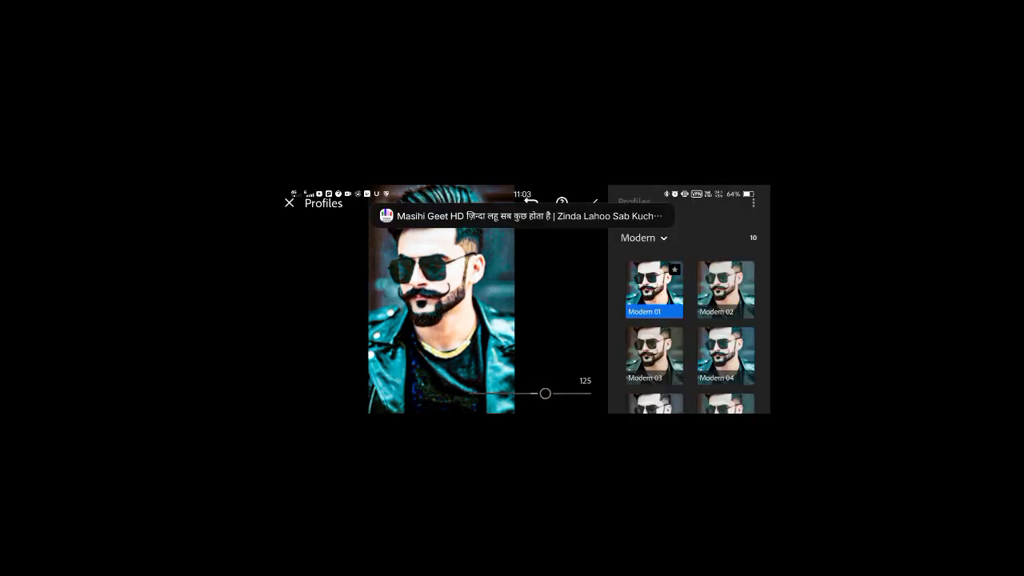
pyautogui.click(290, 201)
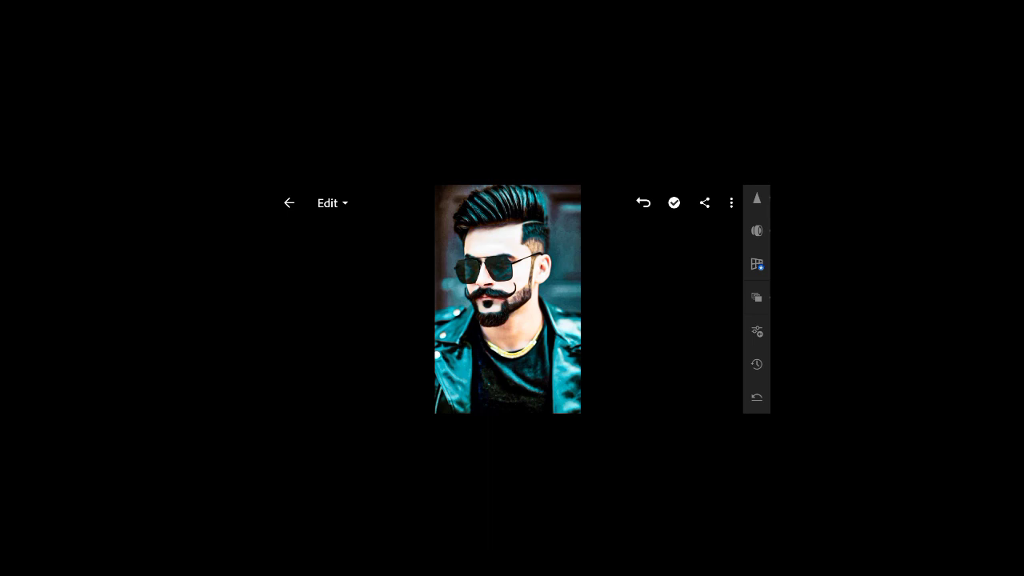
# Save the edited portrait to the device and dismiss the Export Completed message.
pyautogui.click(704, 202)
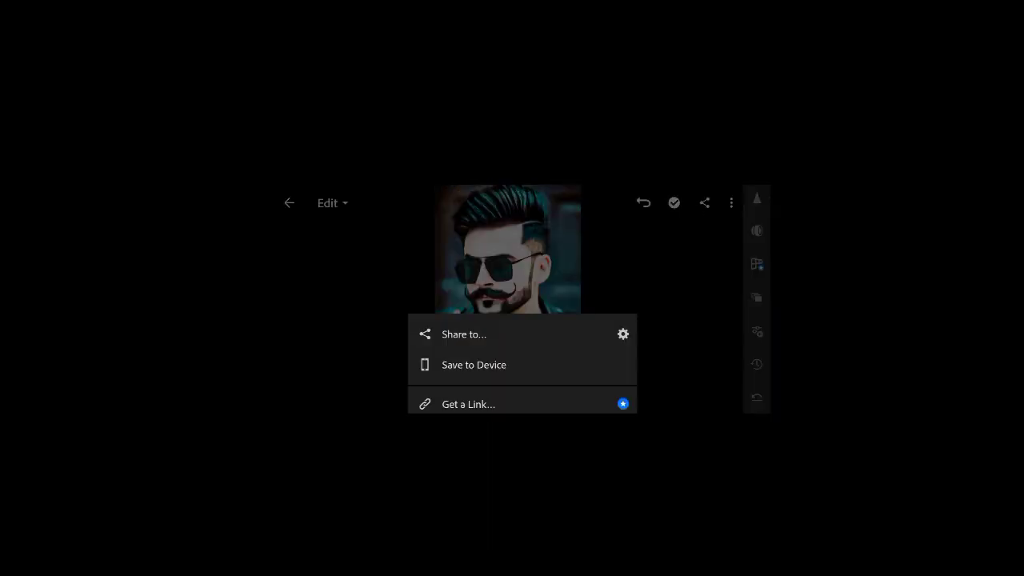
pyautogui.click(474, 365)
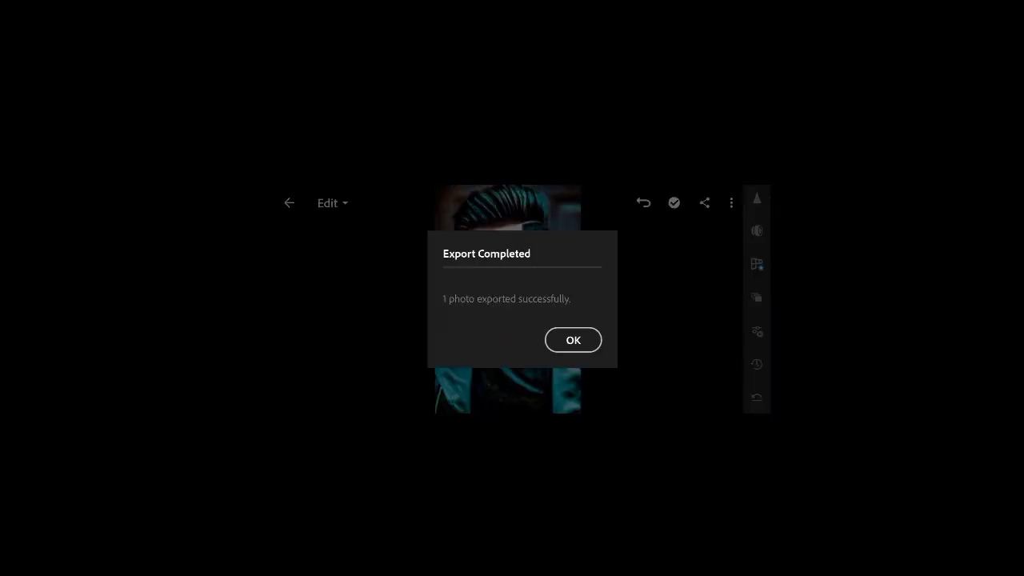
pyautogui.click(573, 339)
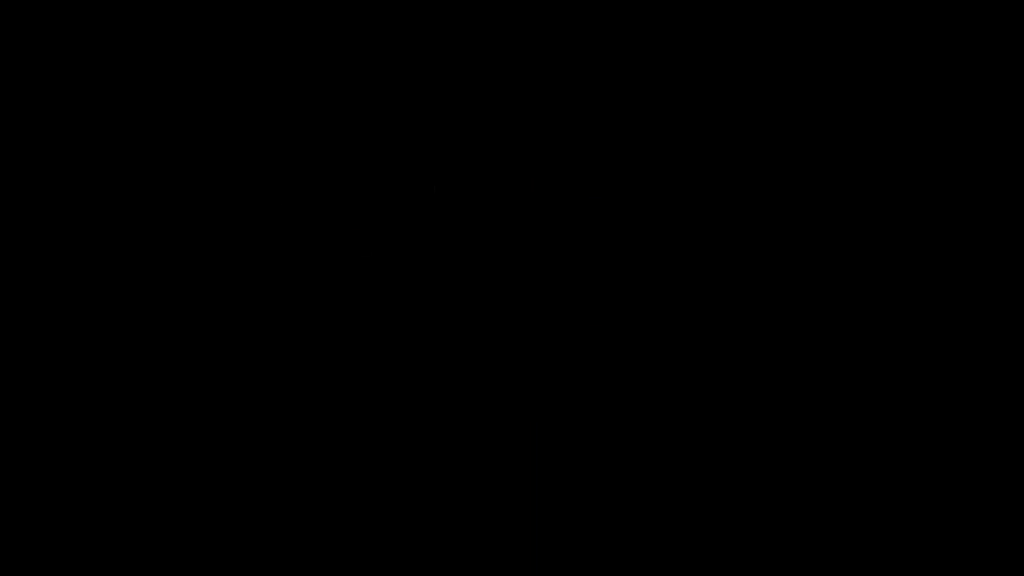